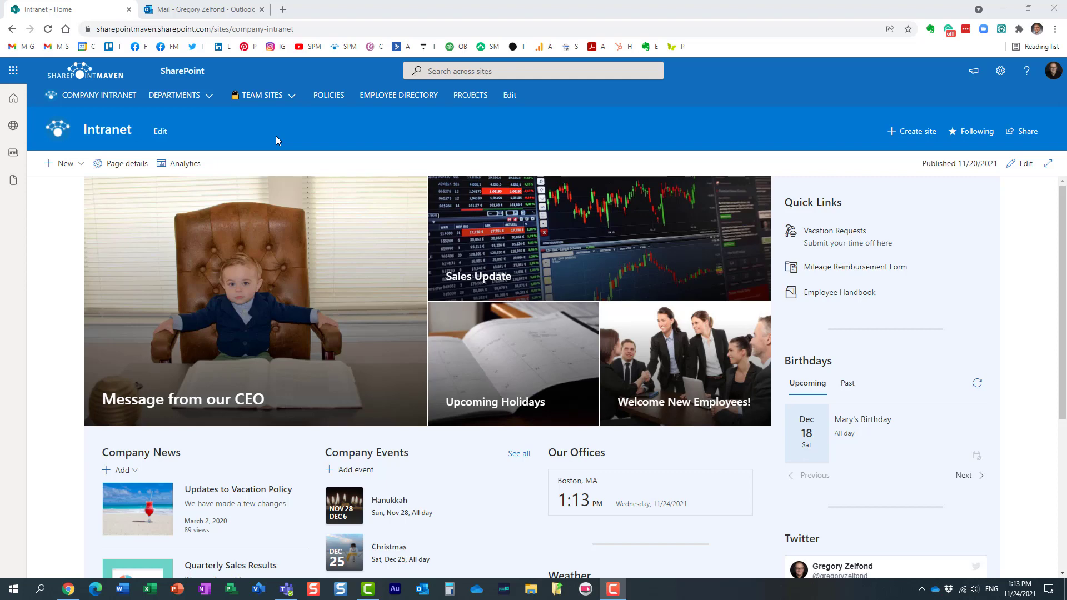
mouse_move(982, 106)
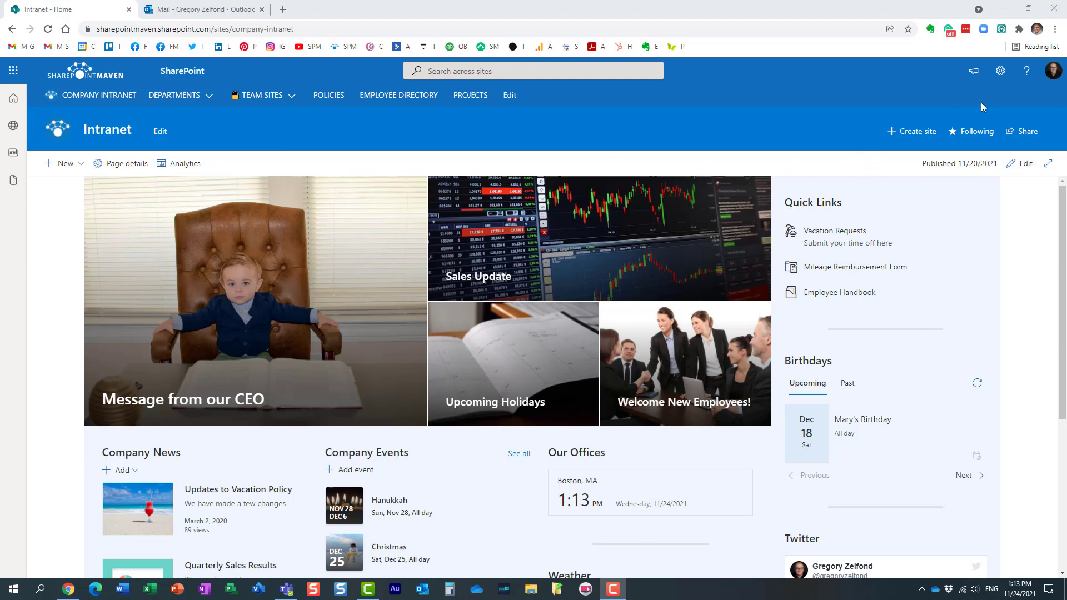
mouse_move(929, 99)
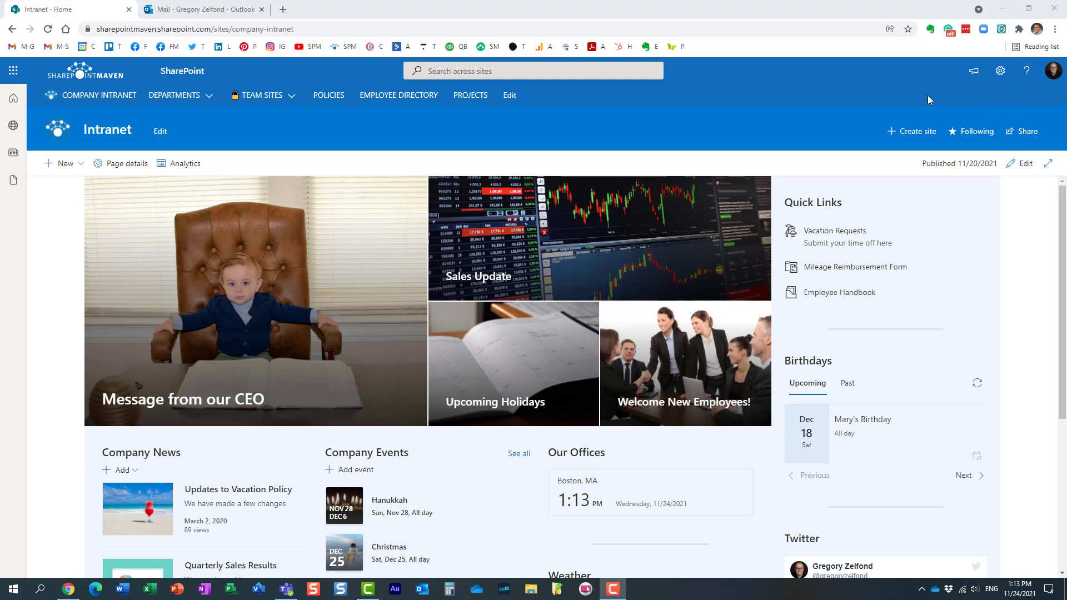
mouse_move(1028, 70)
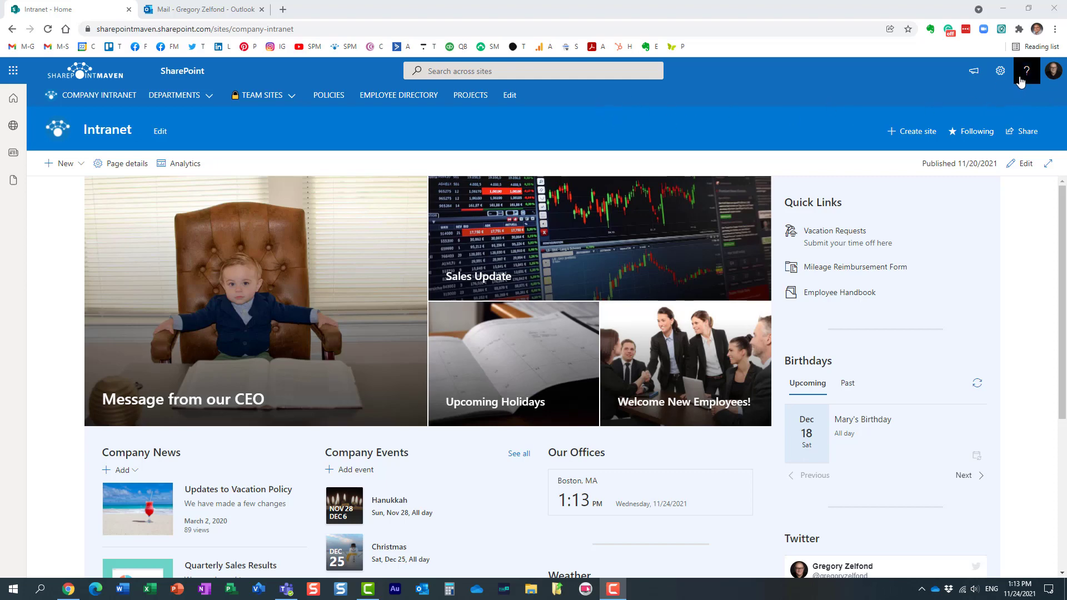
Step: Check and close SharePoint help, then open the Admin app from the launcher in a new tab
left_click(1028, 71)
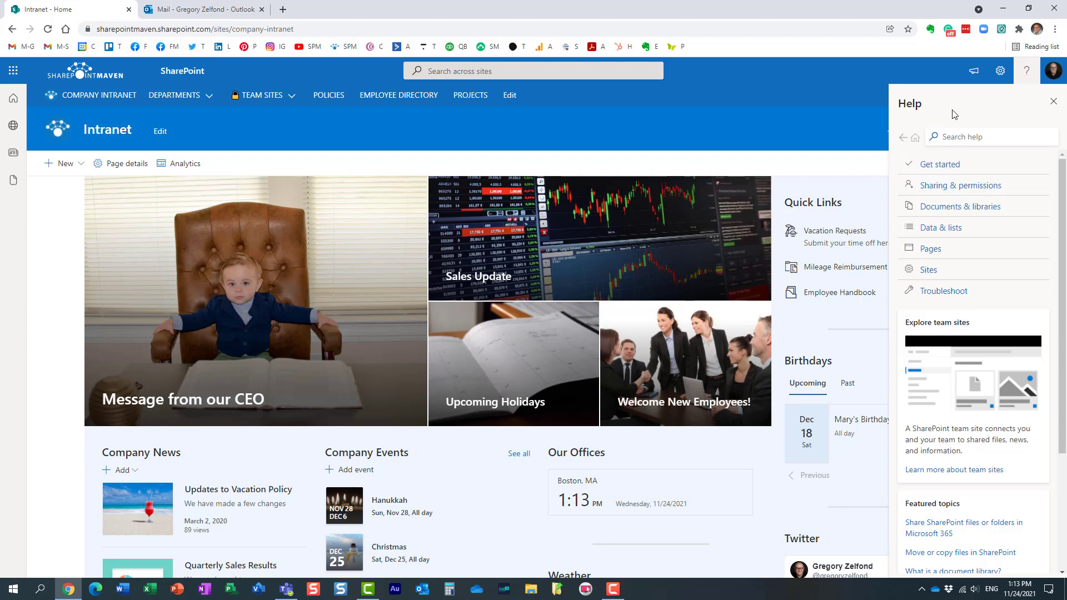
mouse_move(960, 206)
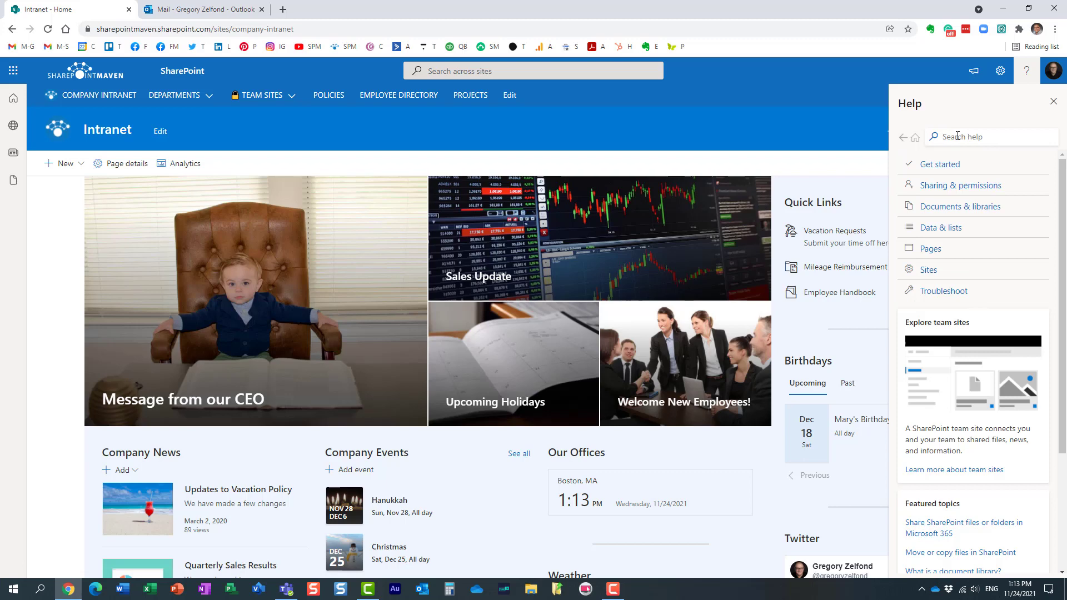
mouse_move(960, 206)
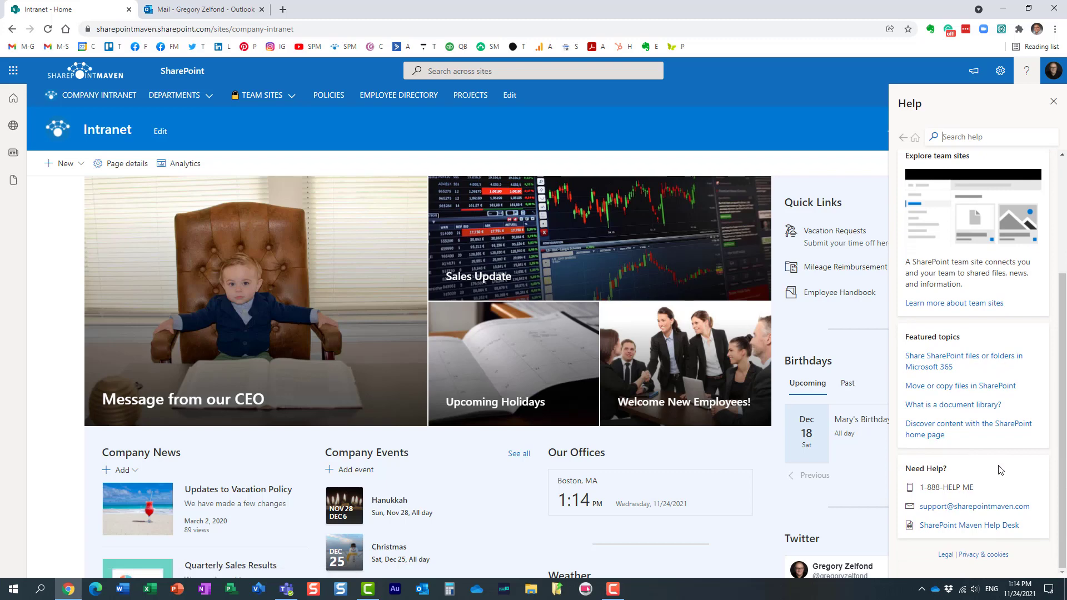
mouse_move(1002, 541)
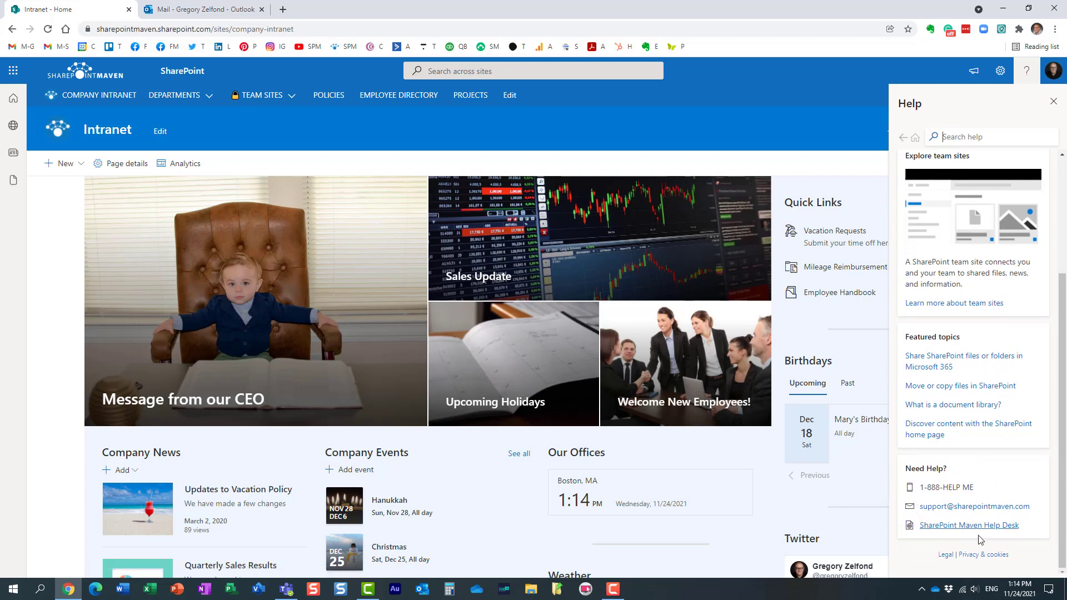
mouse_move(984, 487)
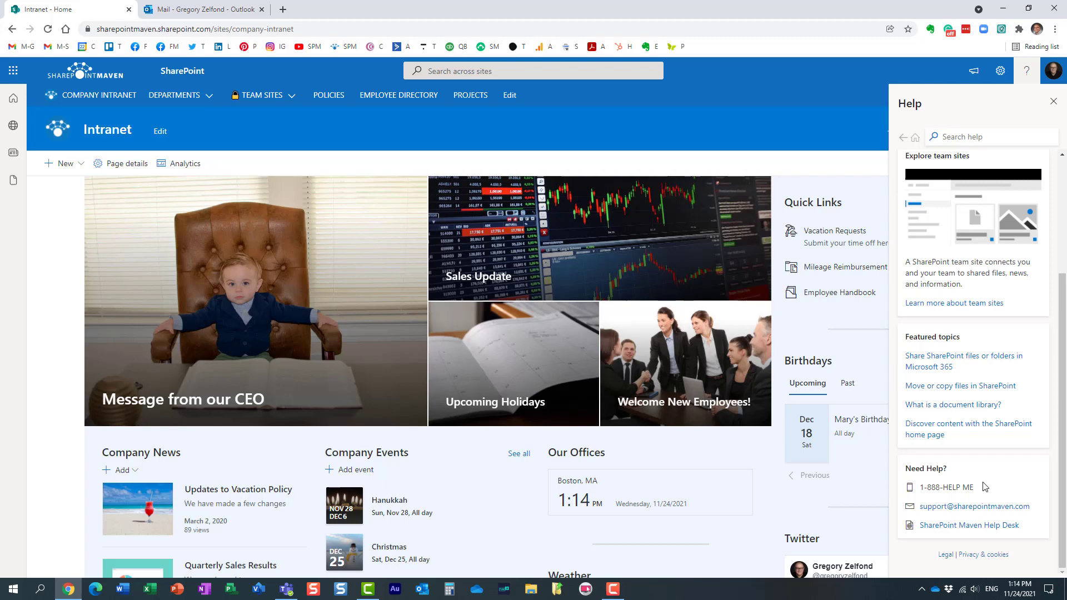
mouse_move(969, 518)
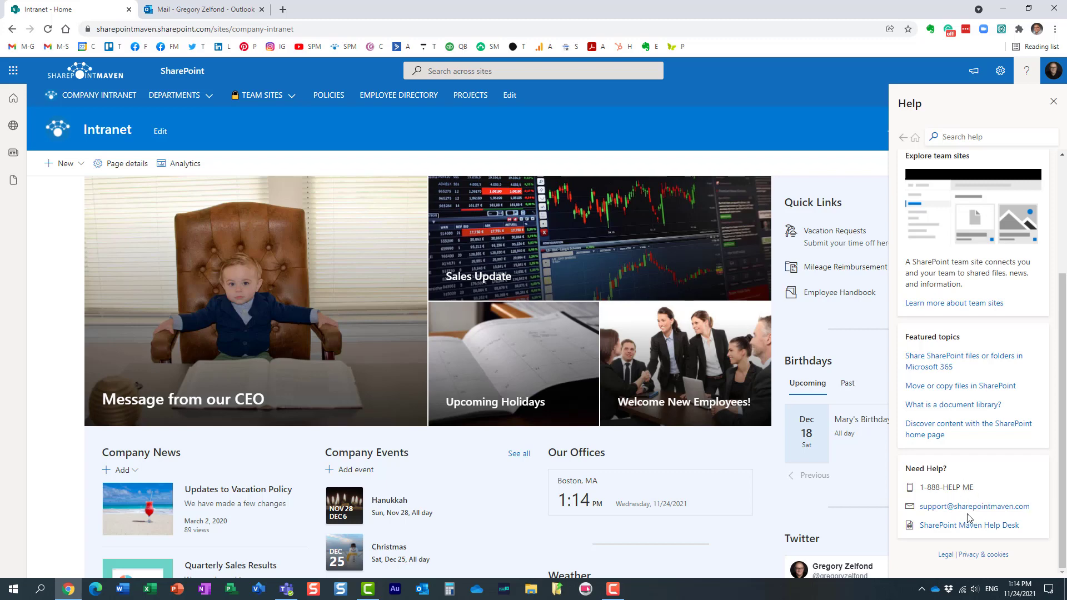
mouse_move(921, 467)
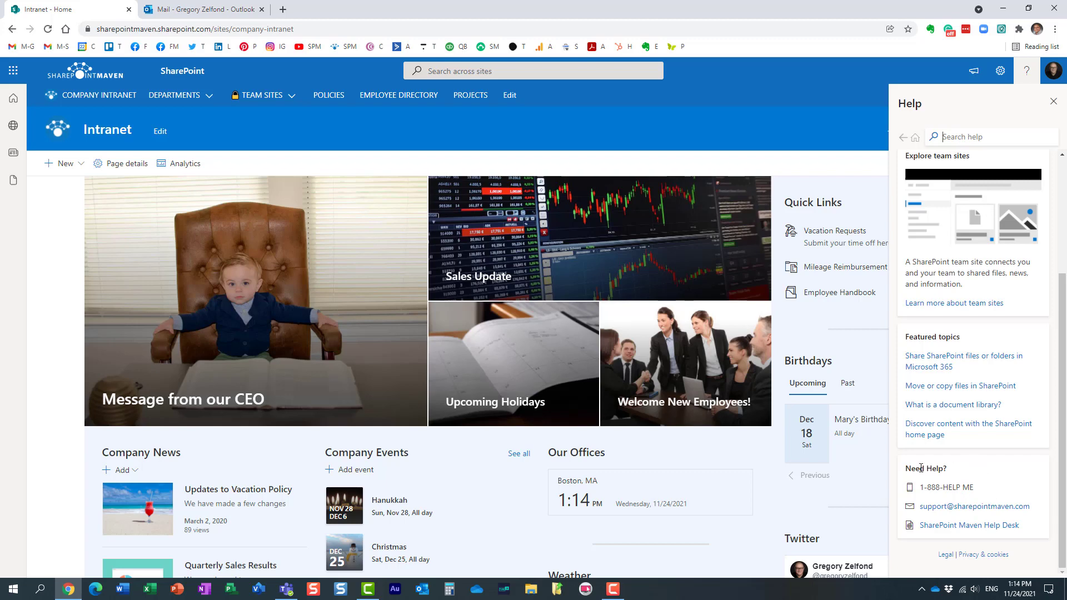
mouse_move(939, 501)
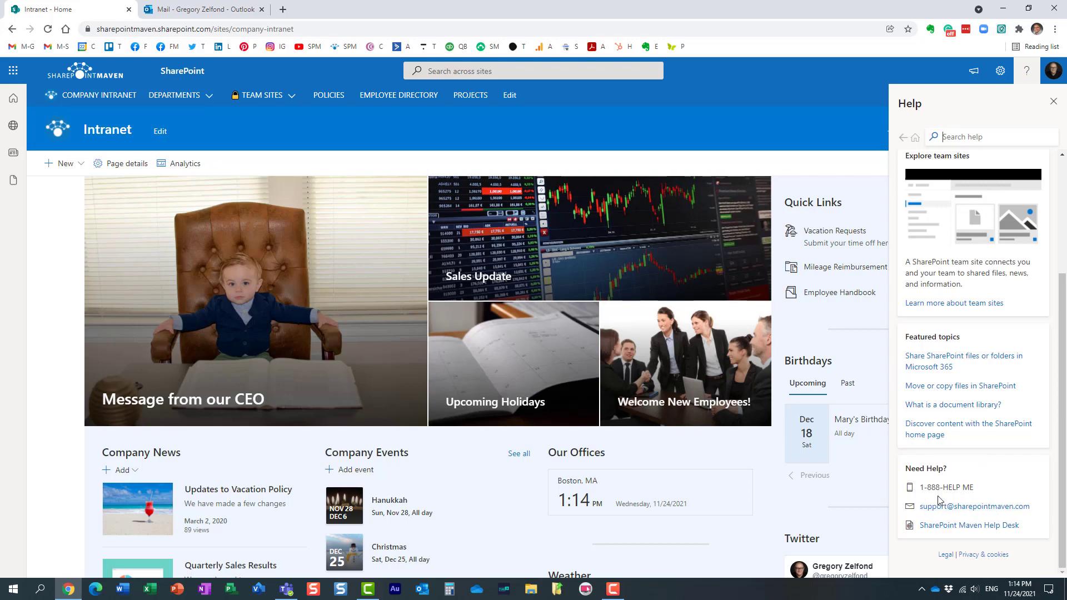
left_click(1054, 103)
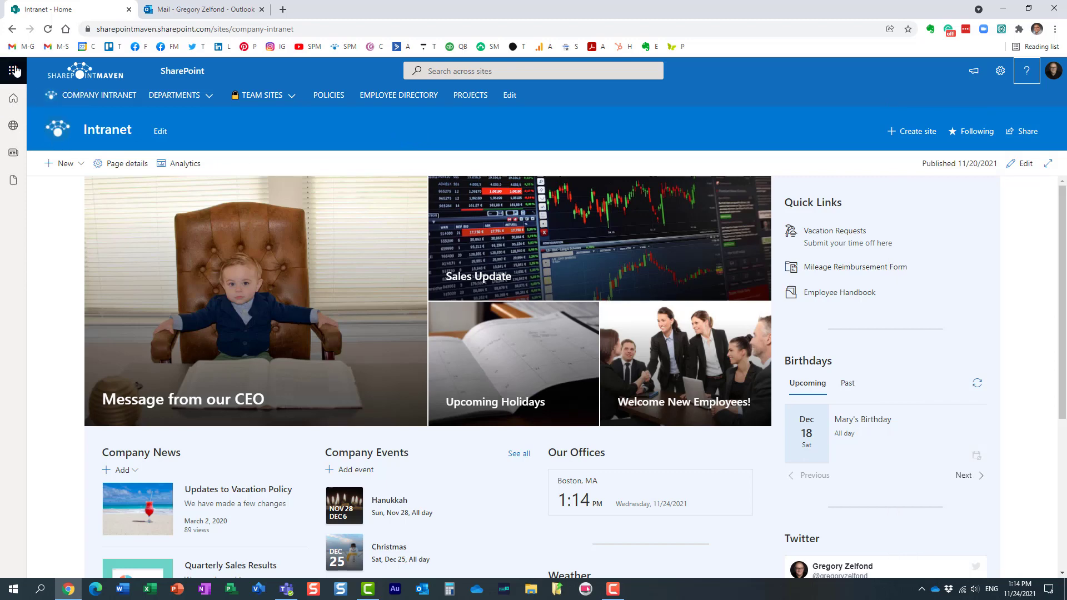
left_click(13, 70)
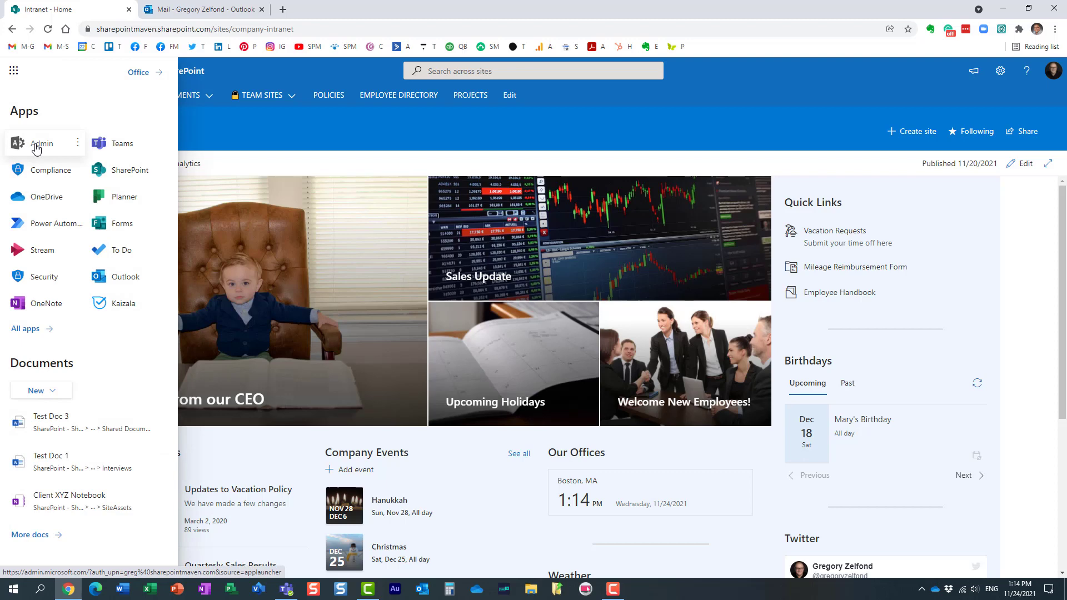
left_click(78, 143)
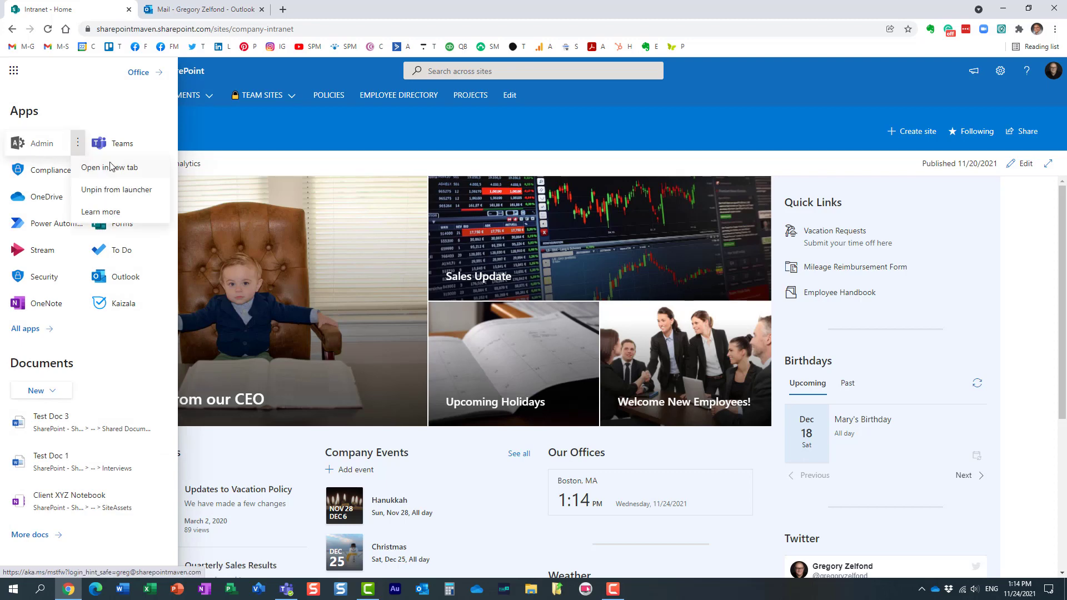
left_click(110, 167)
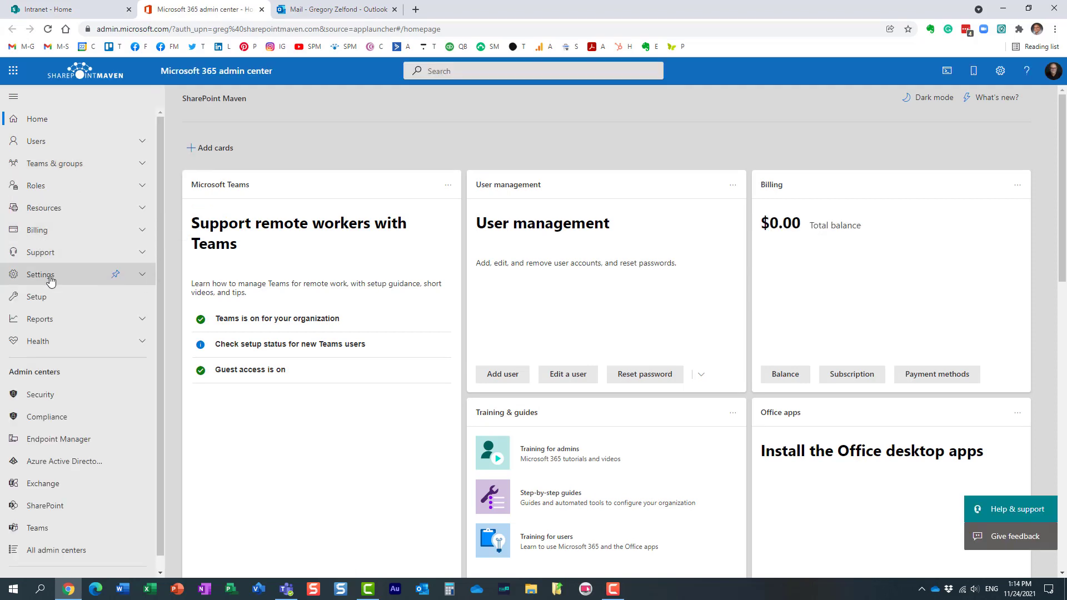
Step: Go to Settings > Org settings > Organization profile and open Help desk information
left_click(40, 274)
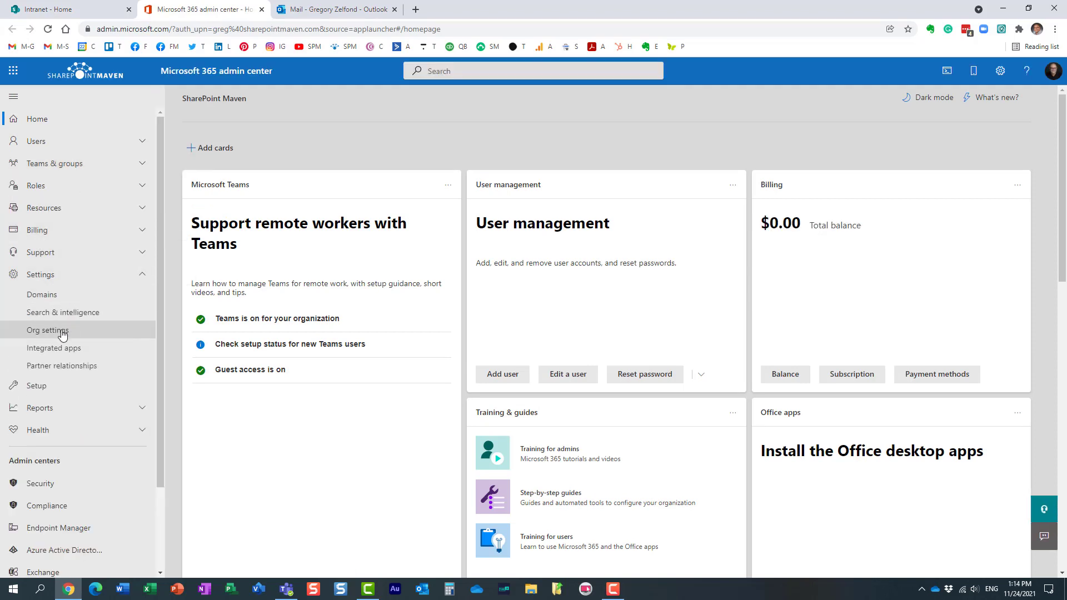
left_click(47, 330)
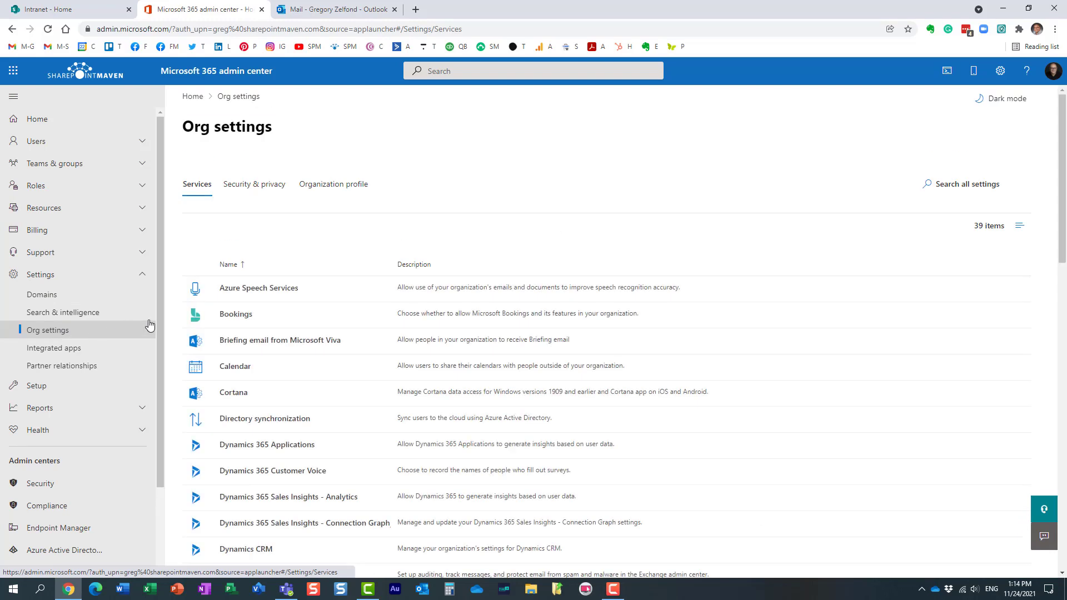
left_click(333, 184)
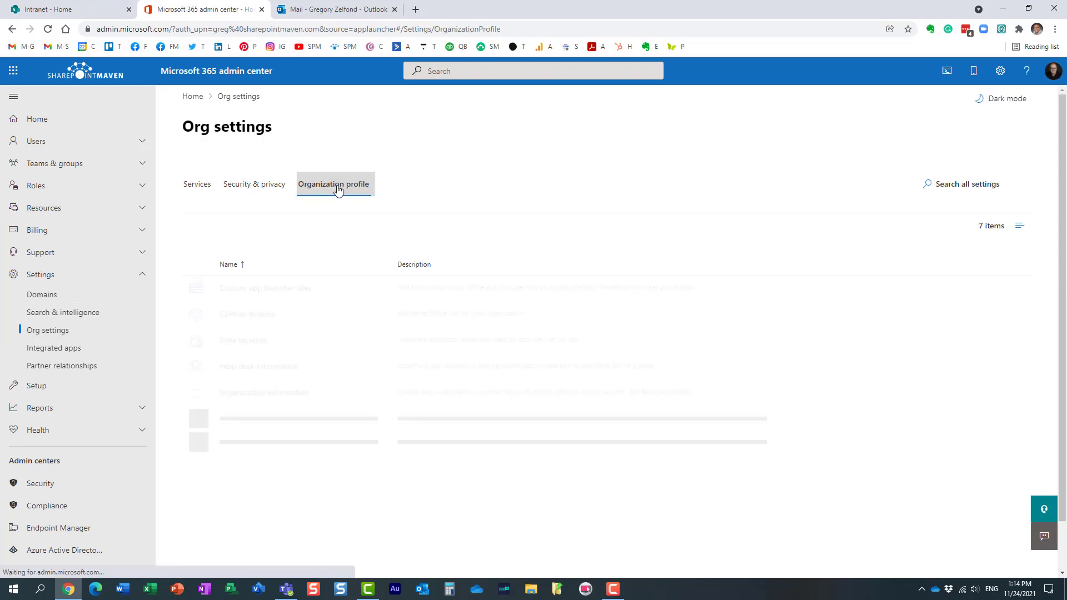
left_click(333, 184)
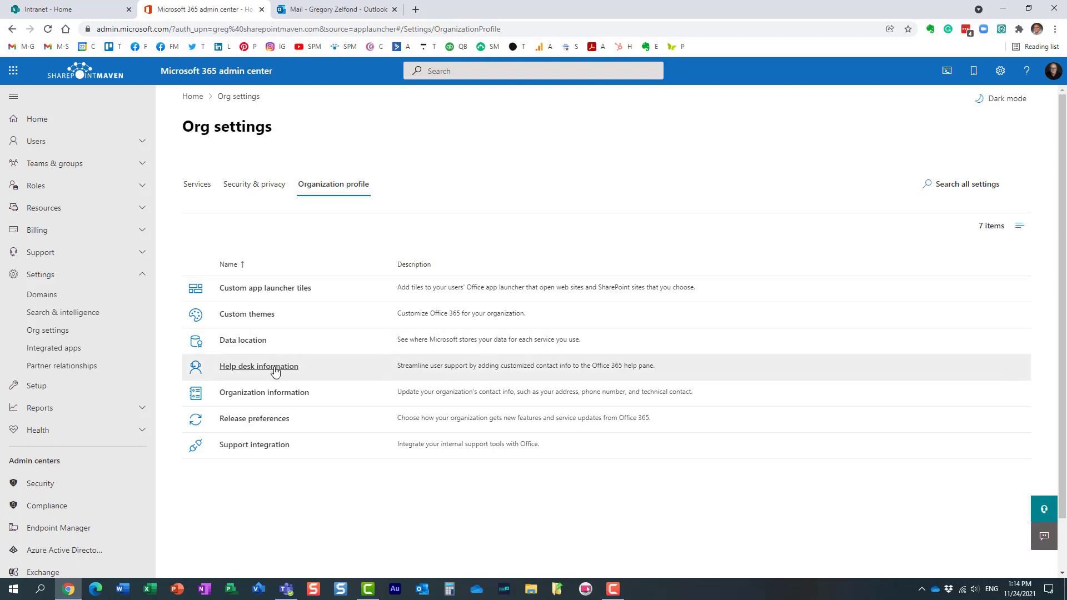
left_click(258, 366)
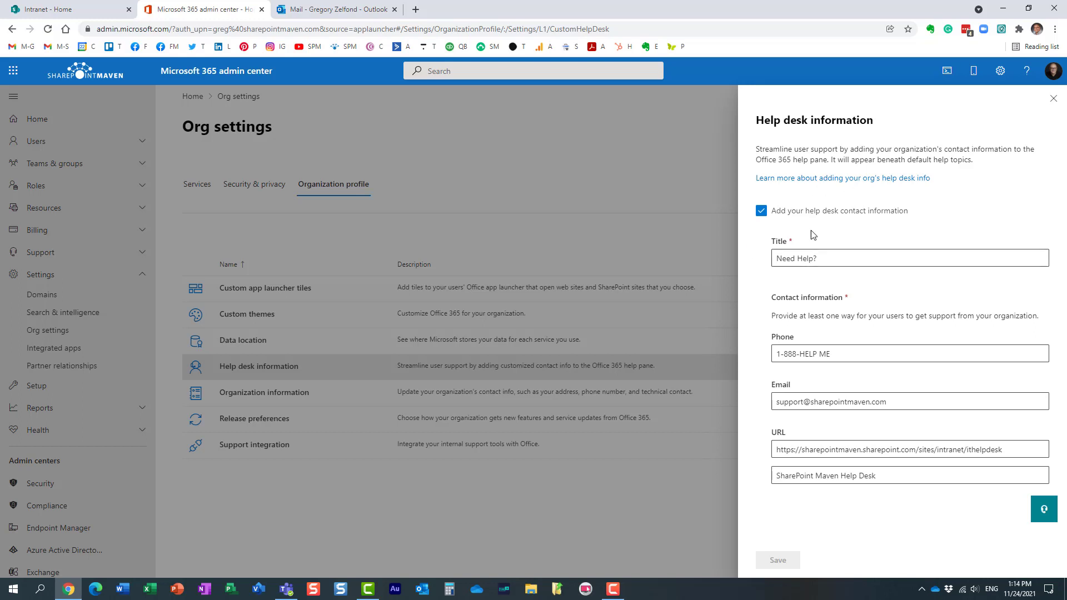
Step: Review the pre-filled help desk title, phone, email and URL fields in the panel
left_click(909, 258)
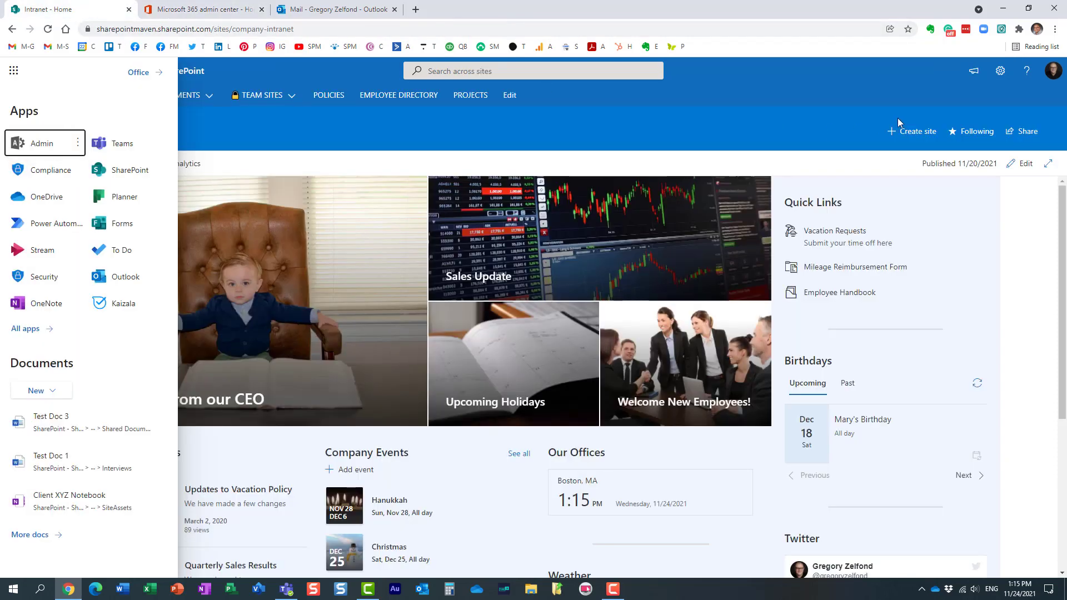
Step: View the intranet help pane's Need Help? contacts, then switch to the Outlook tab
left_click(1027, 70)
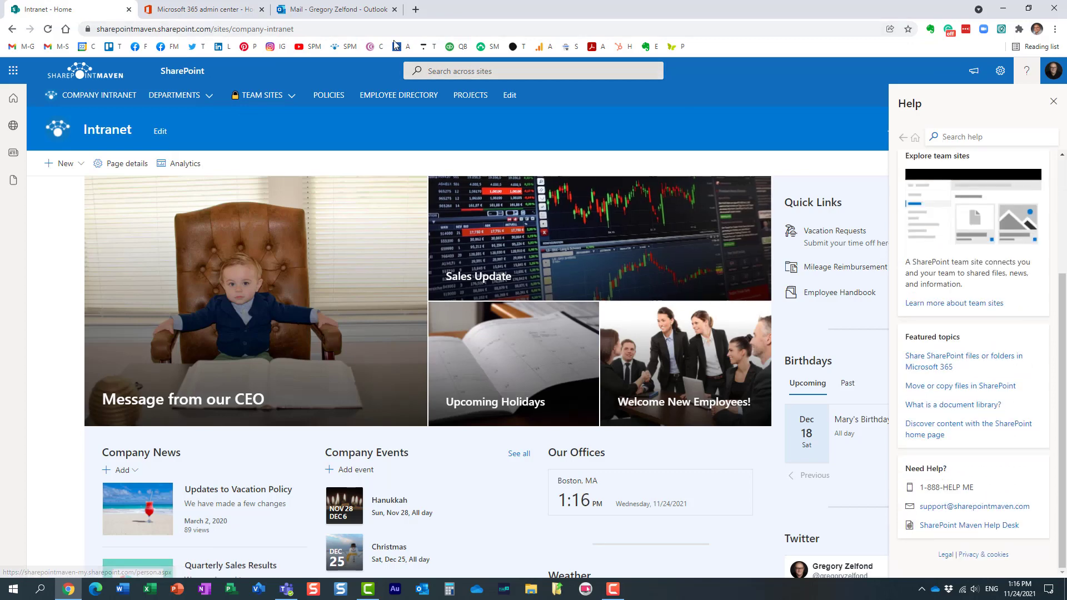
left_click(337, 9)
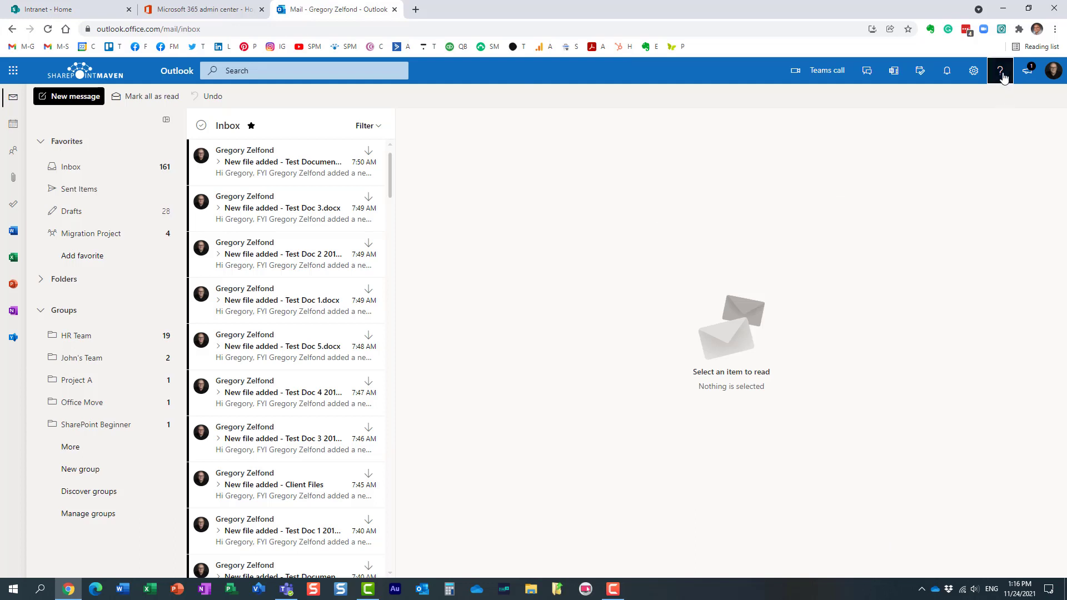
Step: Open Outlook's Help pane to confirm the Need Help? phone, email and help desk link
left_click(1000, 70)
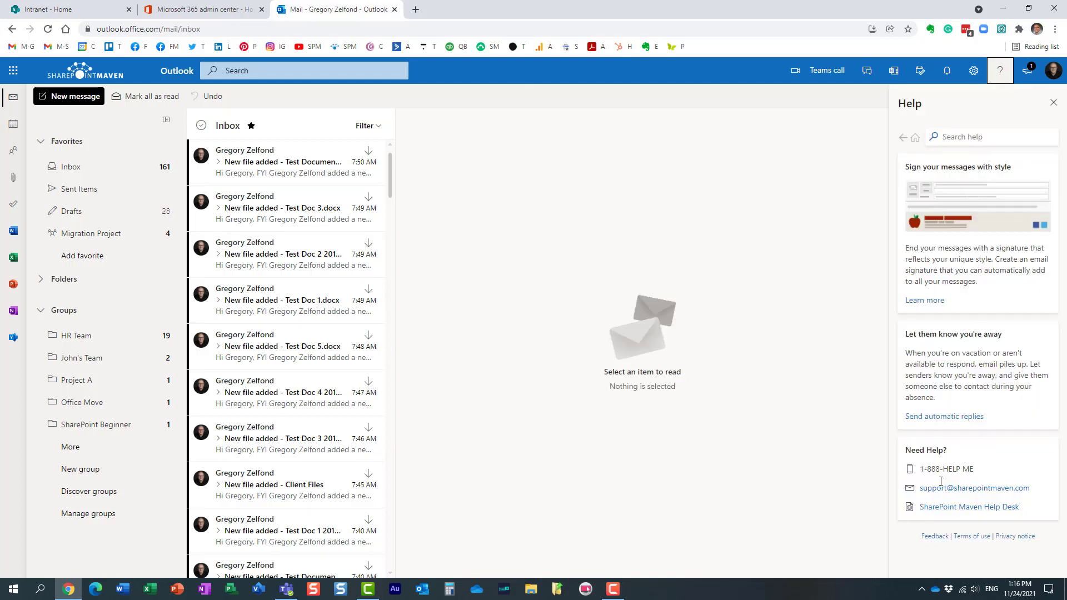
mouse_move(460, 63)
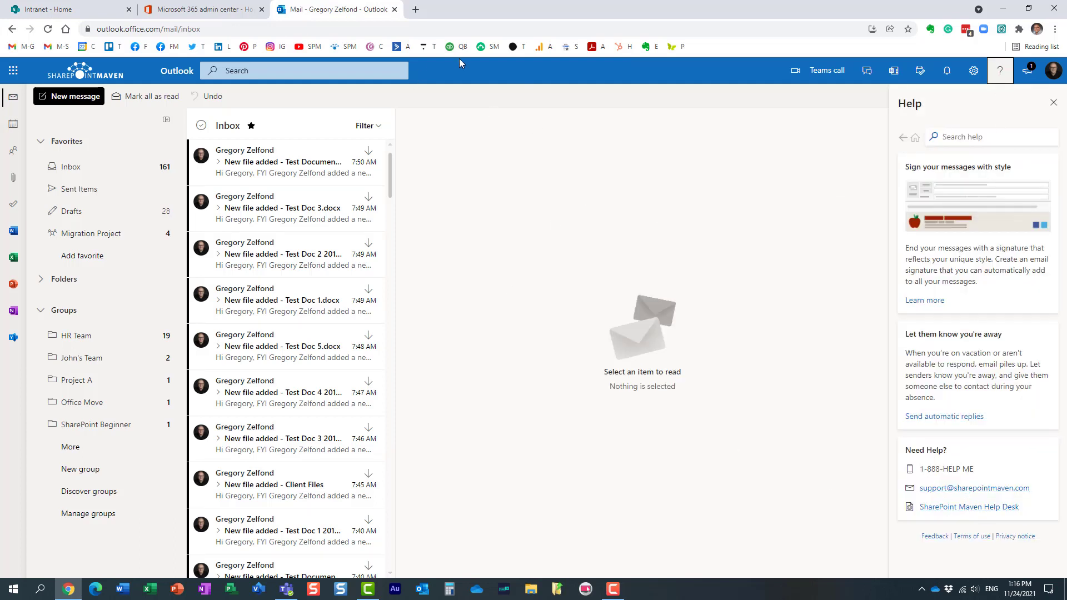
mouse_move(550, 82)
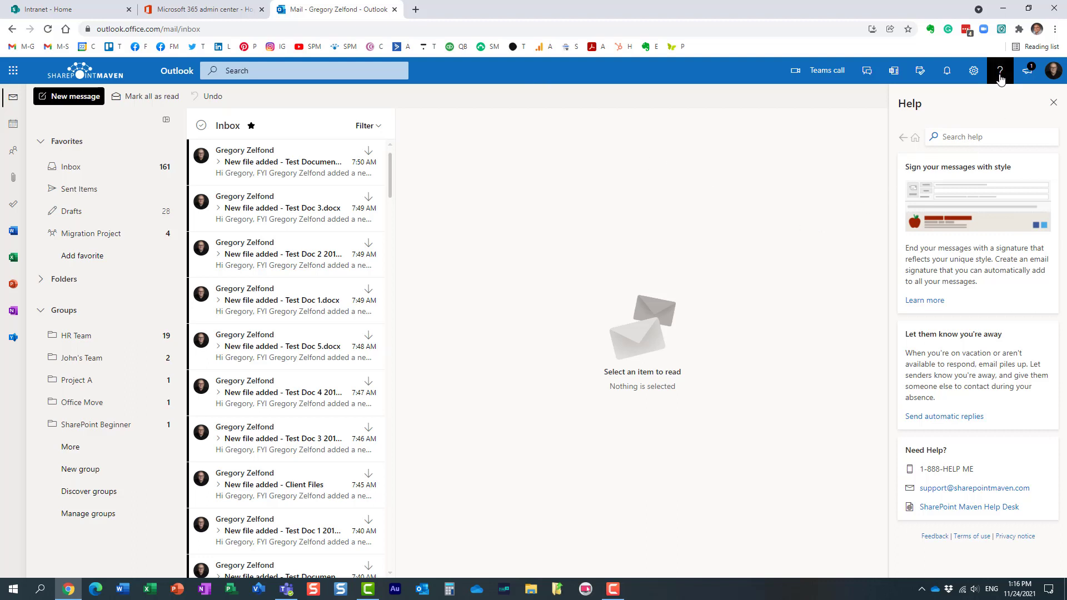
mouse_move(979, 380)
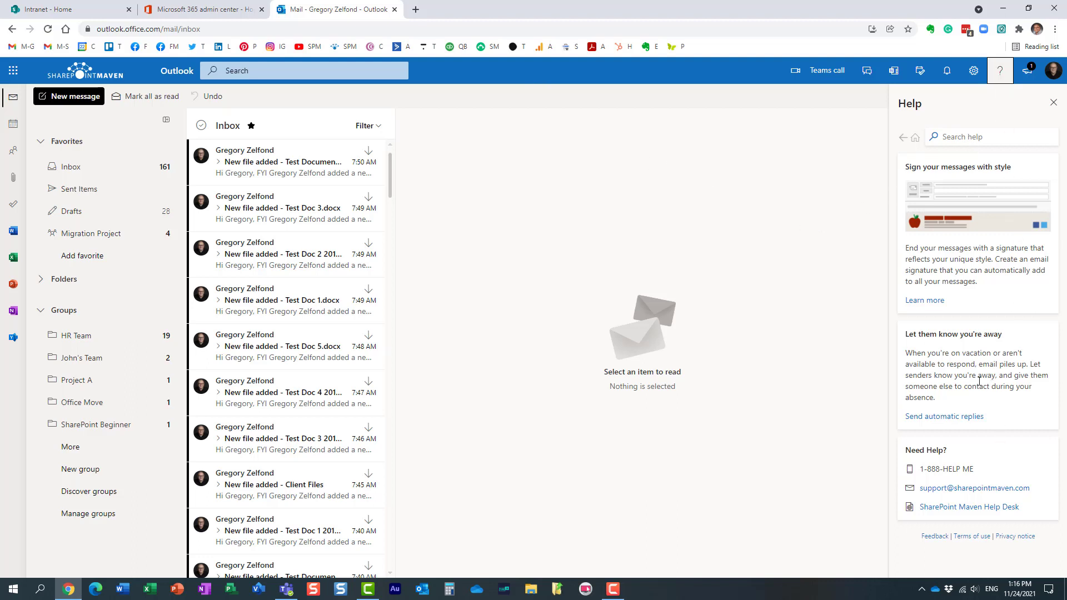
mouse_move(801, 488)
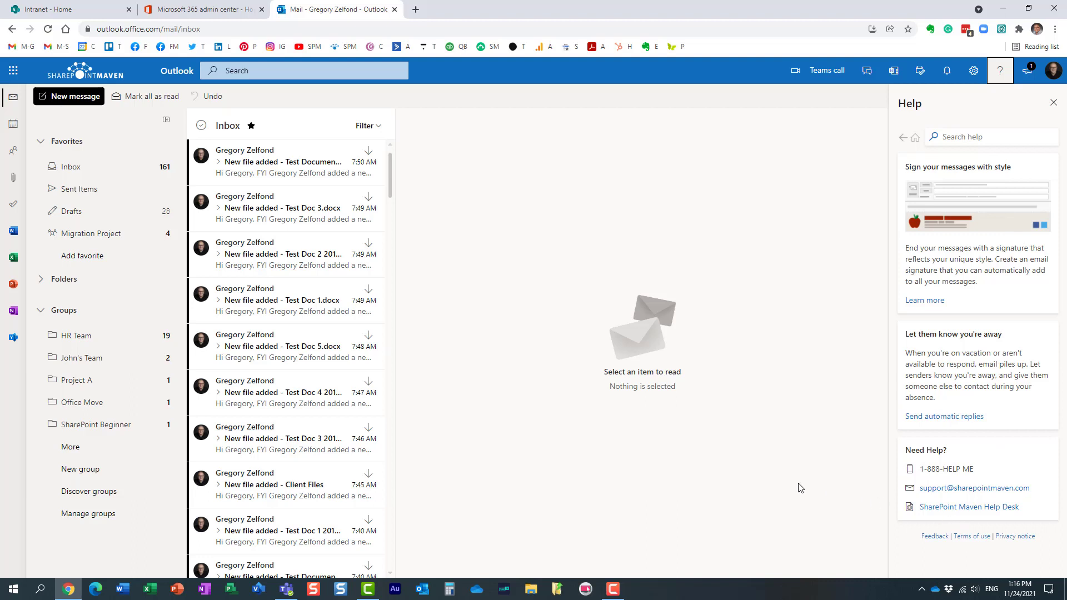
mouse_move(772, 440)
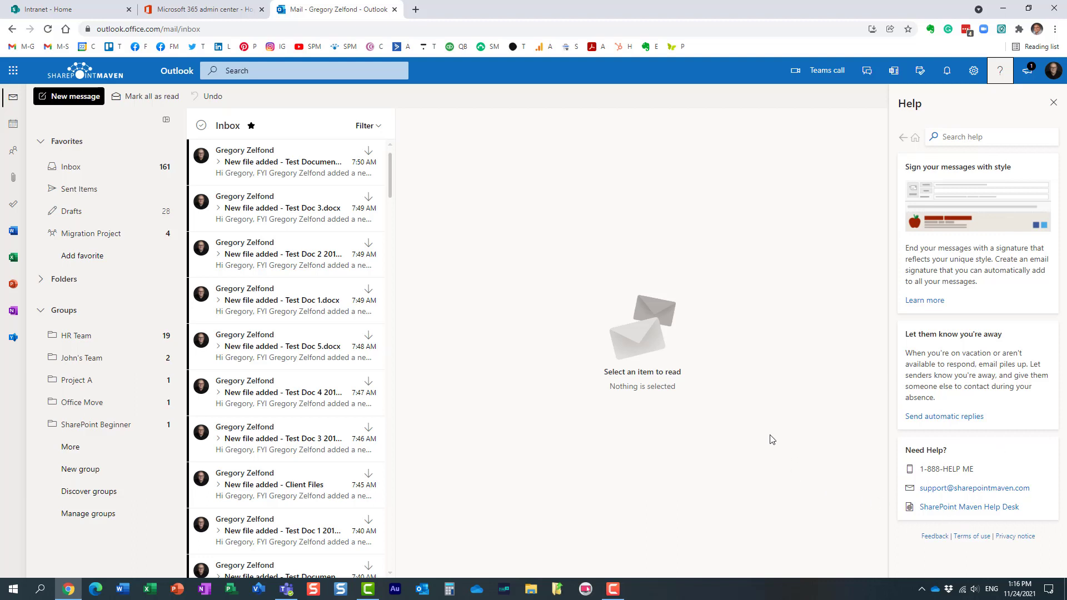
mouse_move(726, 440)
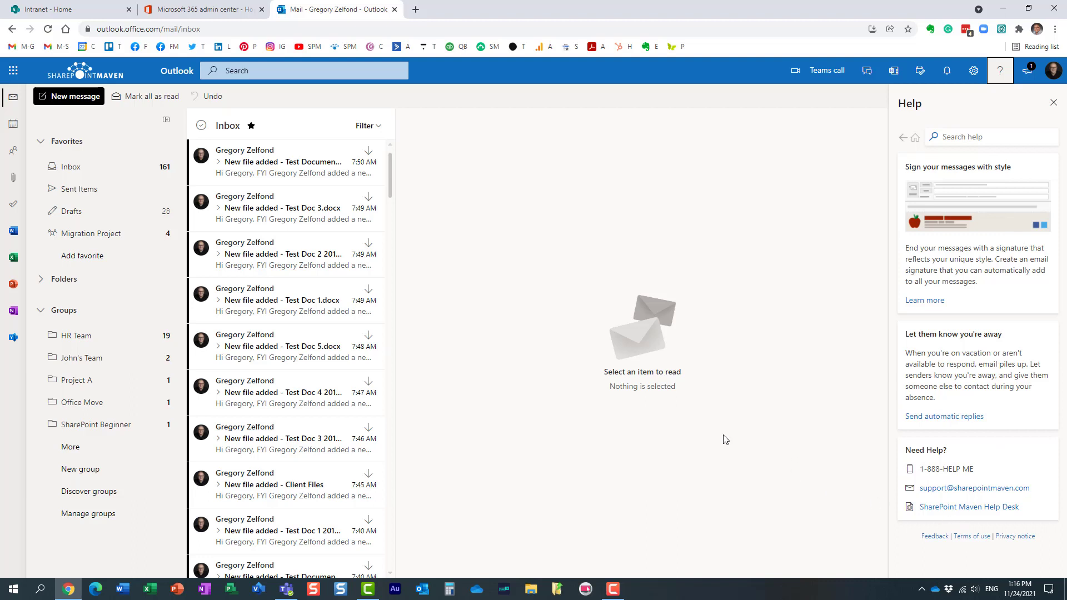
mouse_move(754, 408)
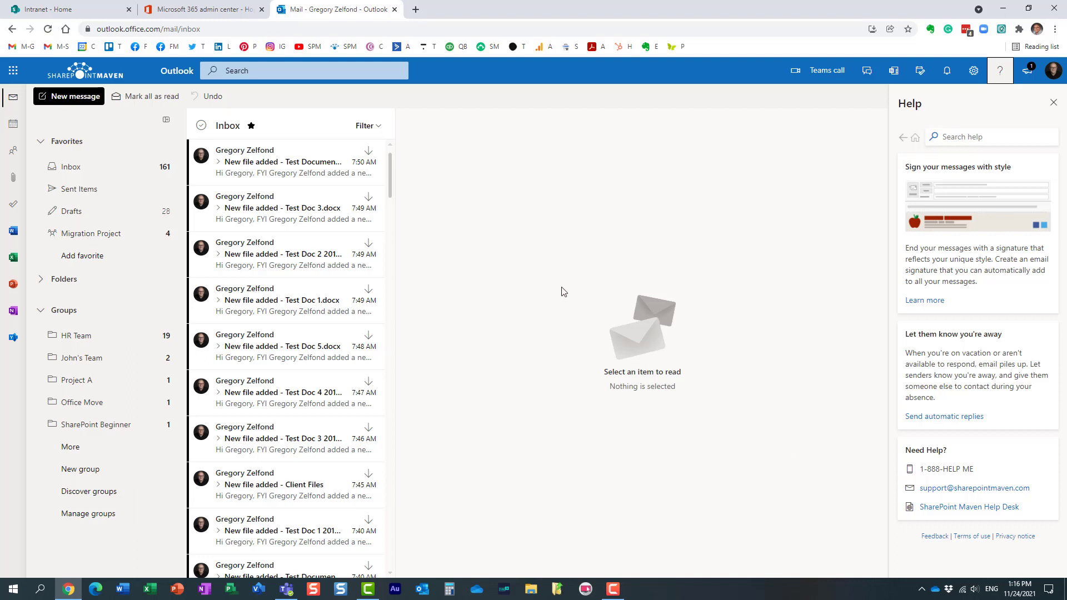
mouse_move(515, 224)
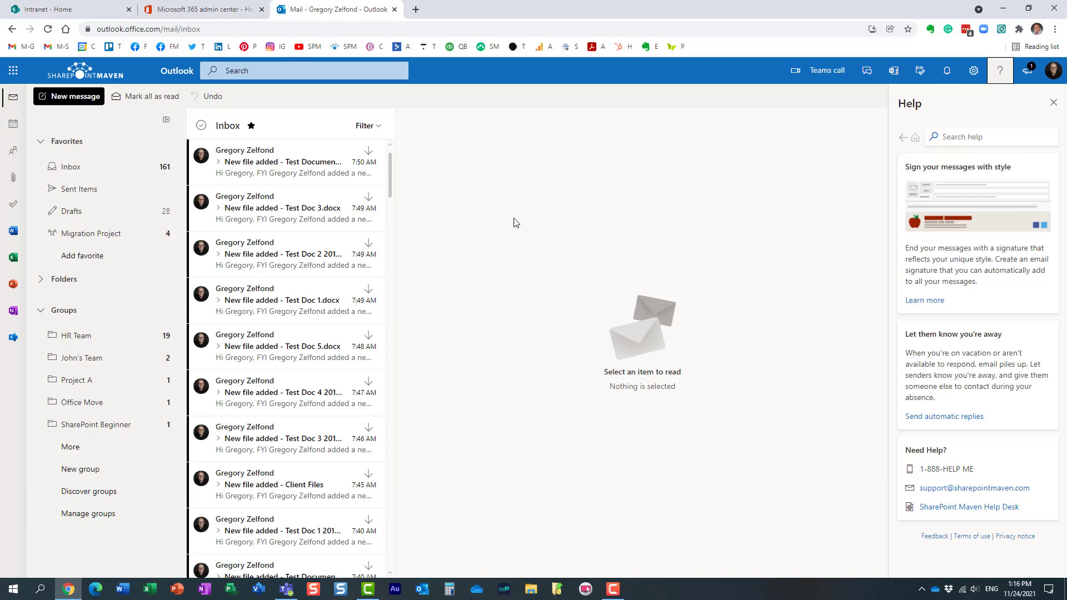
mouse_move(563, 232)
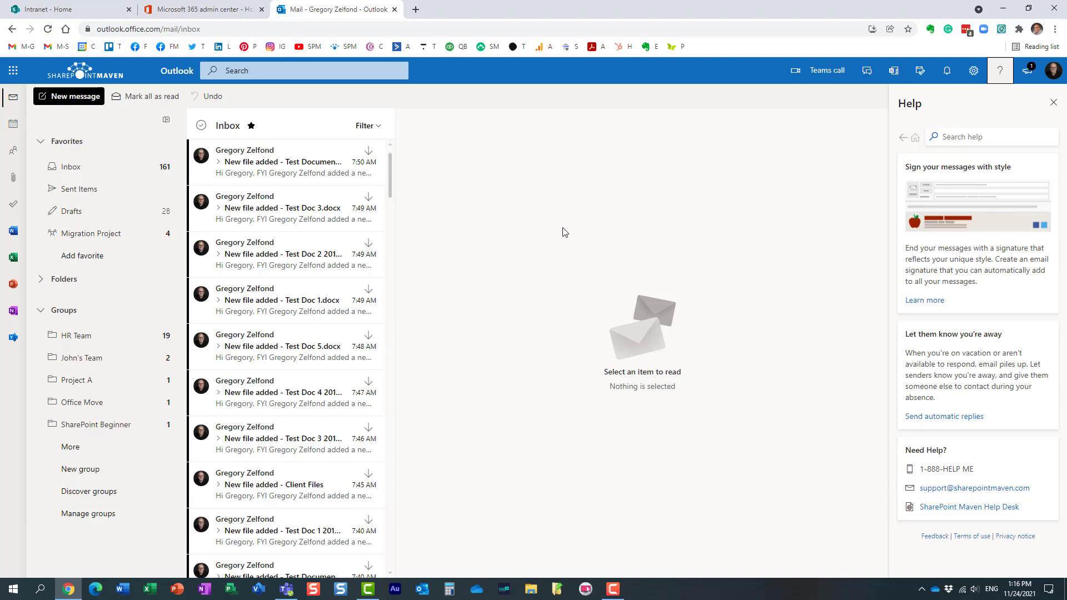